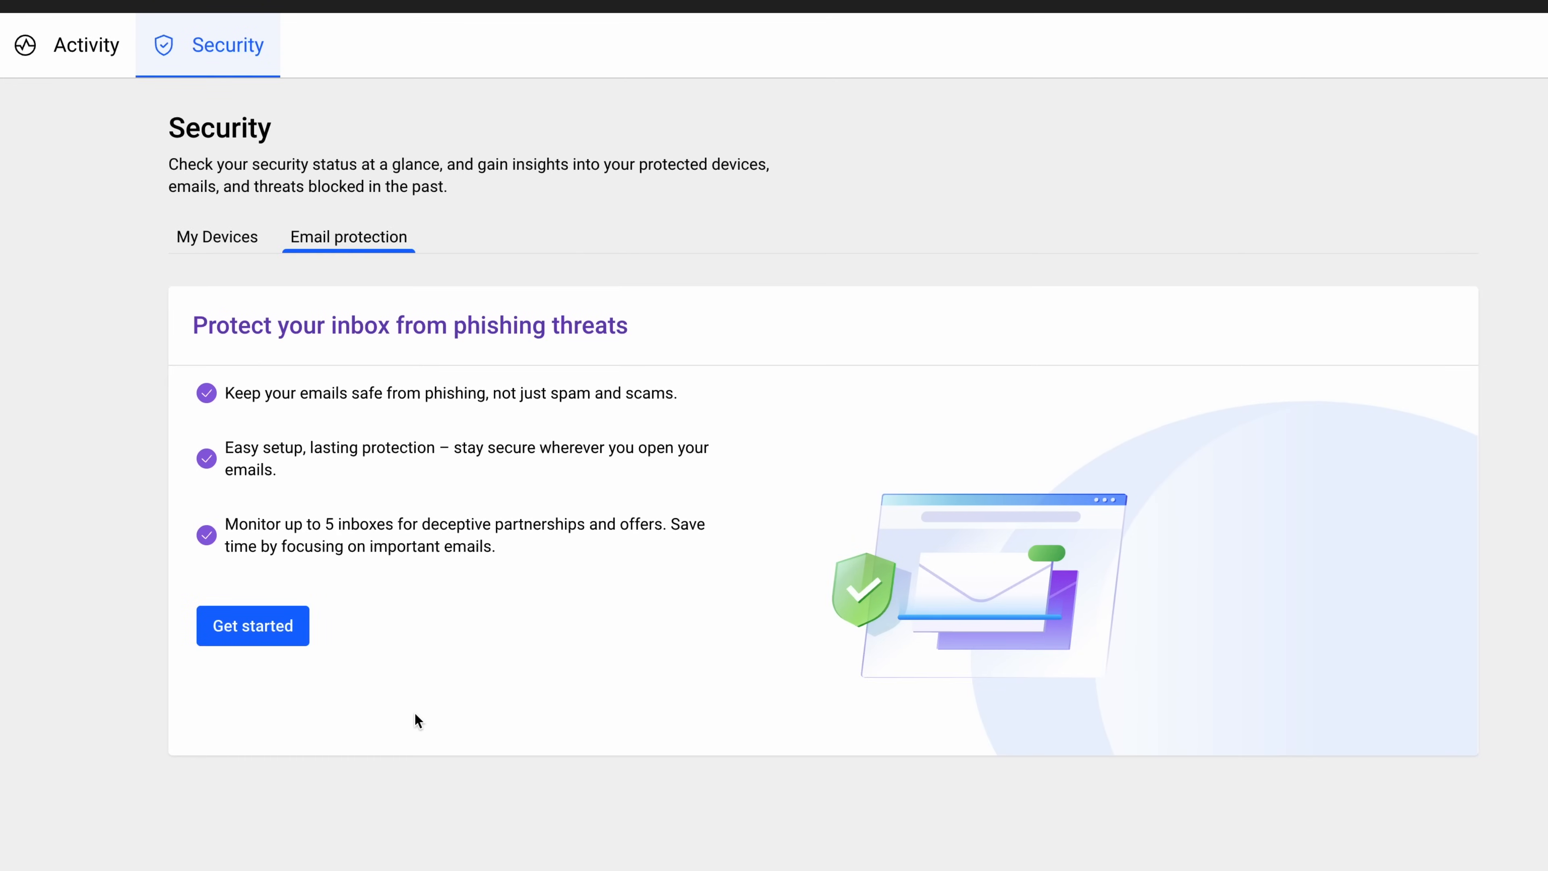
pyautogui.moveTo(520, 699)
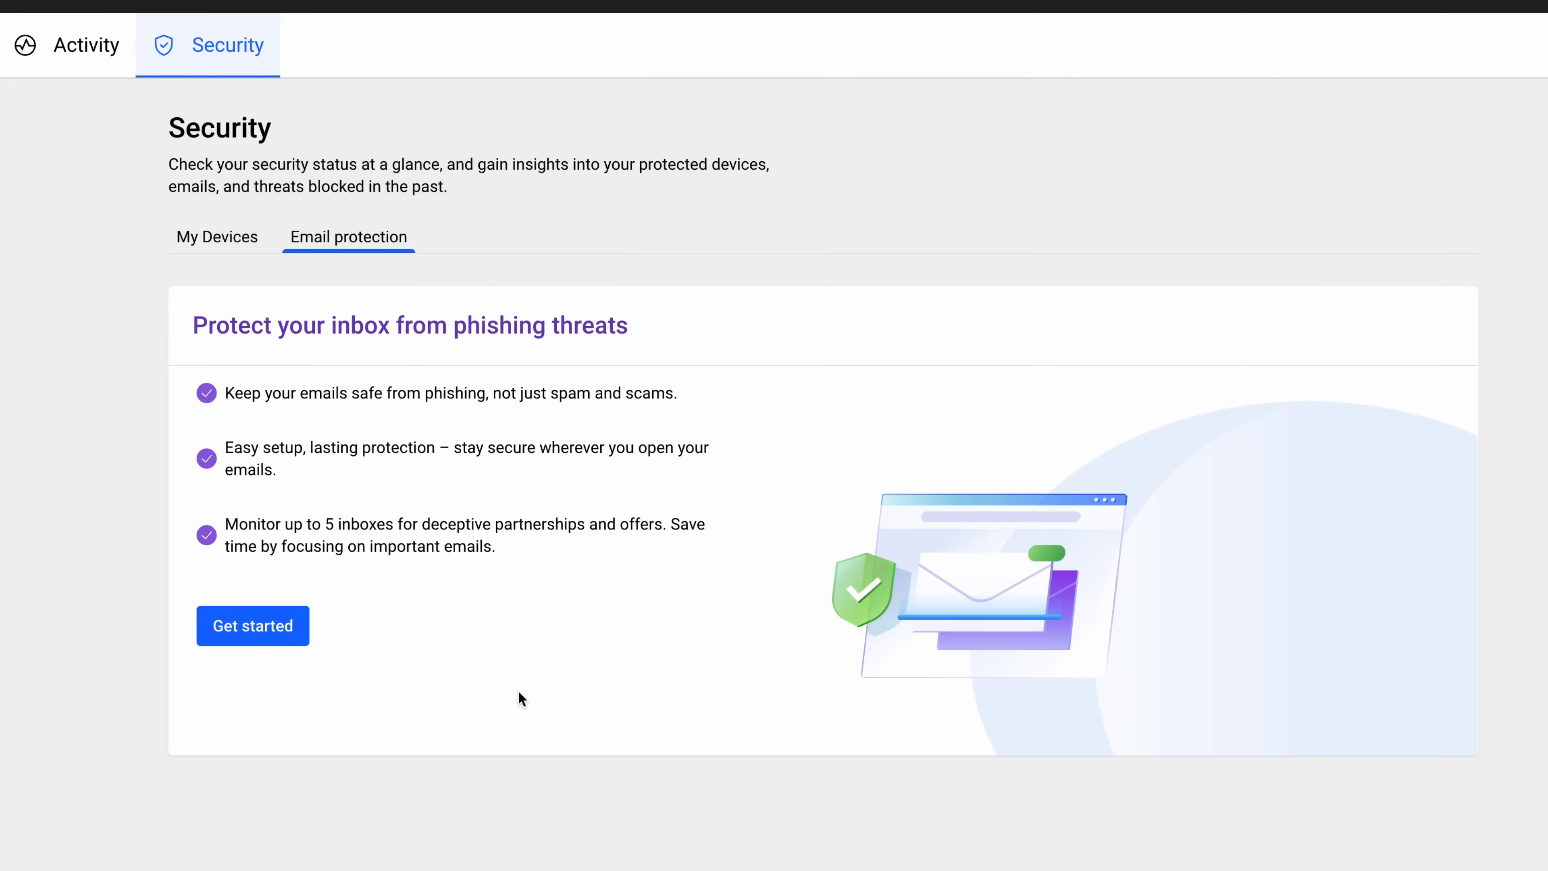
pyautogui.moveTo(953, 390)
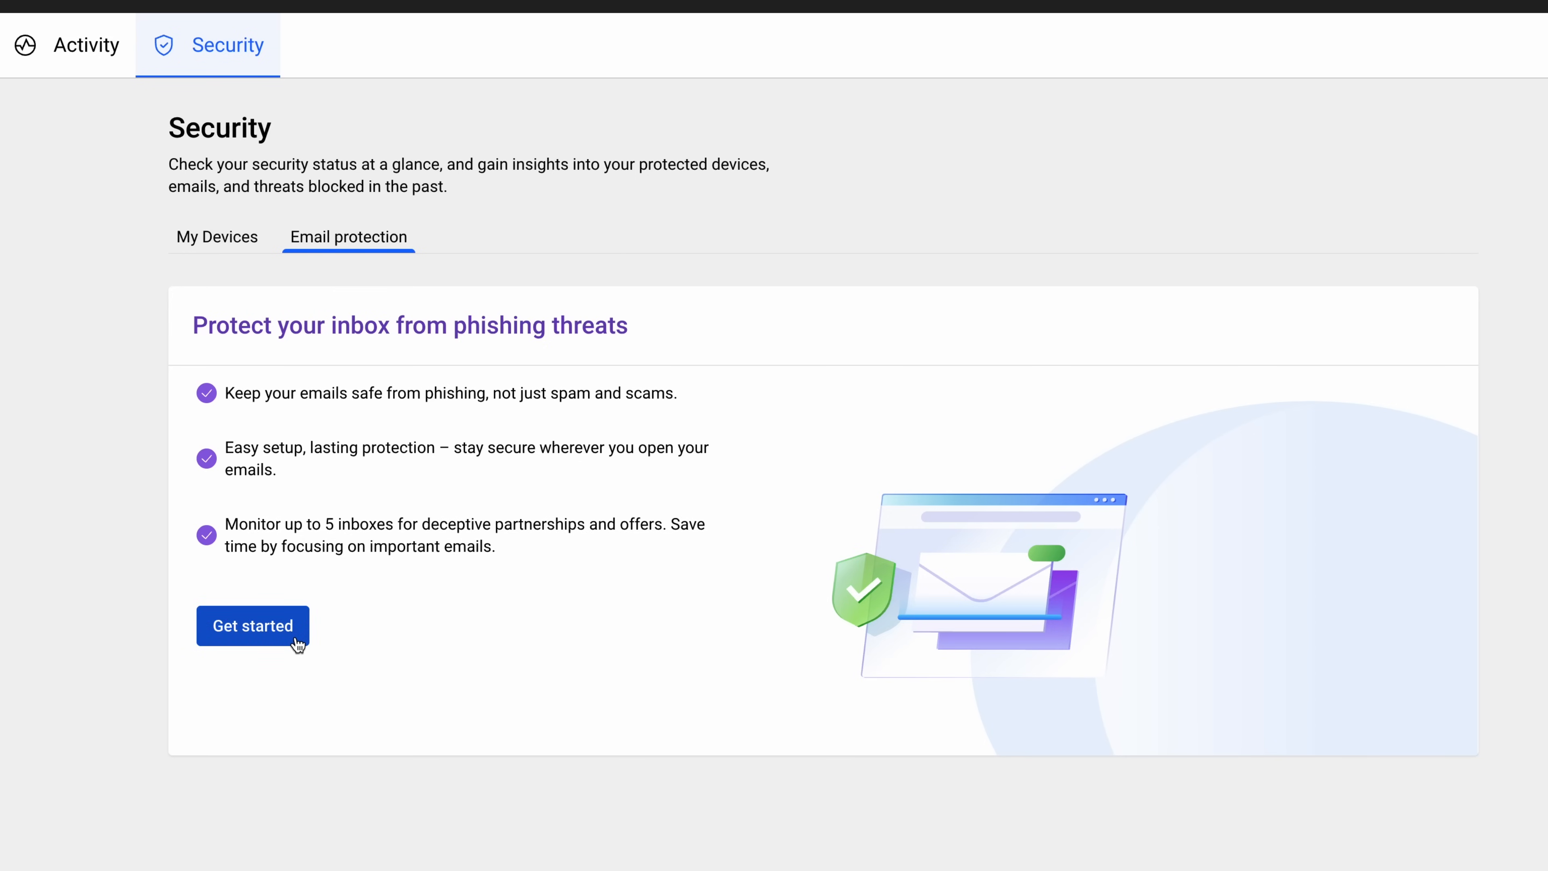
# Begin email inbox protection setup and choose Sign in with Google to connect the account
pyautogui.click(251, 626)
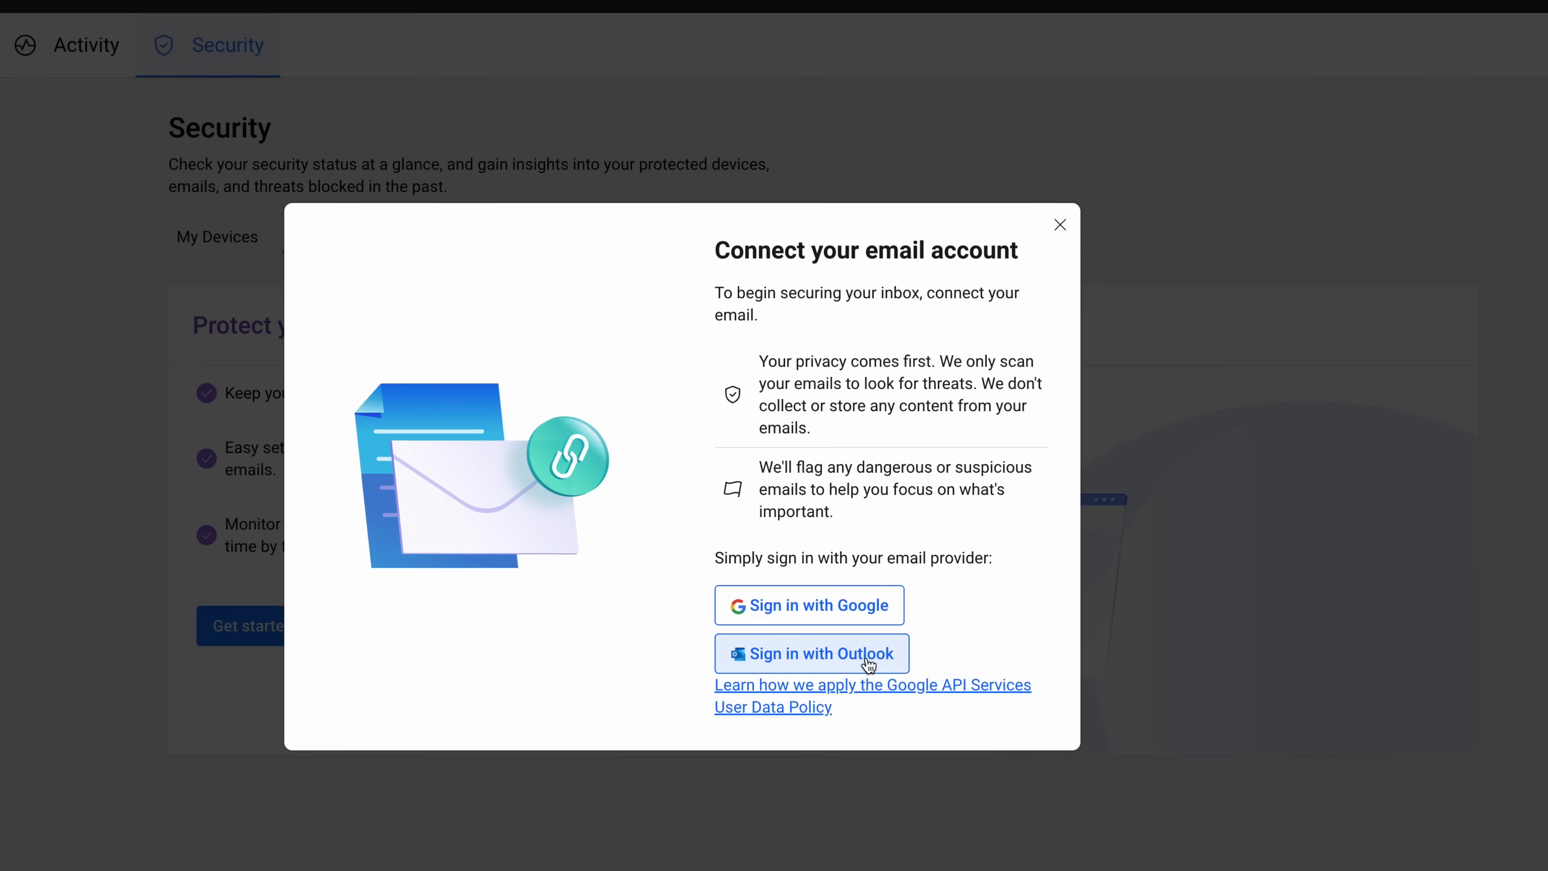
pyautogui.click(809, 606)
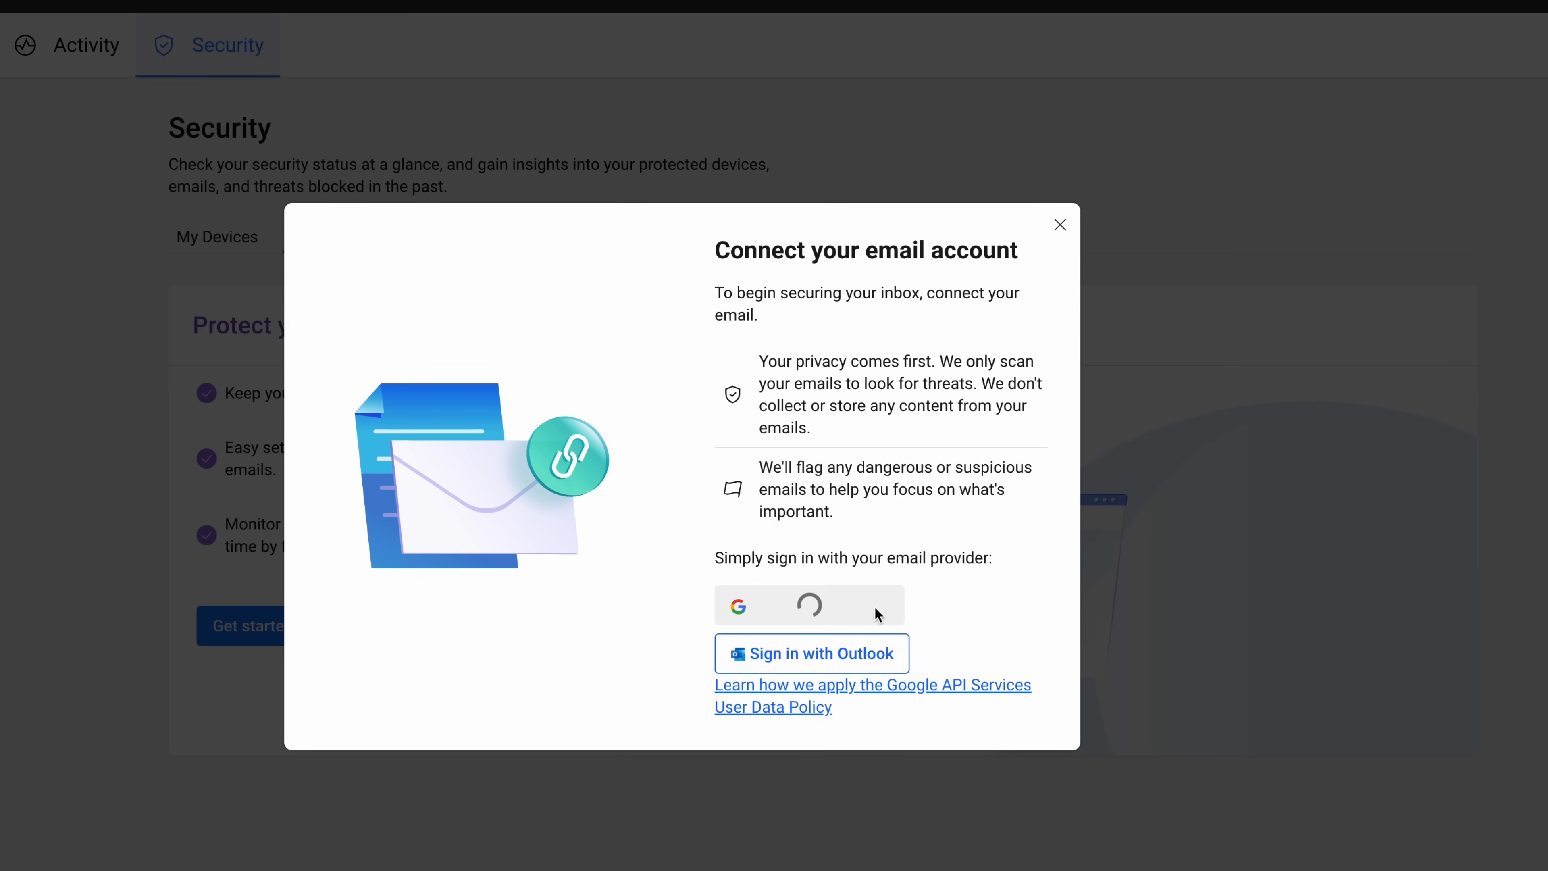
pyautogui.click(809, 605)
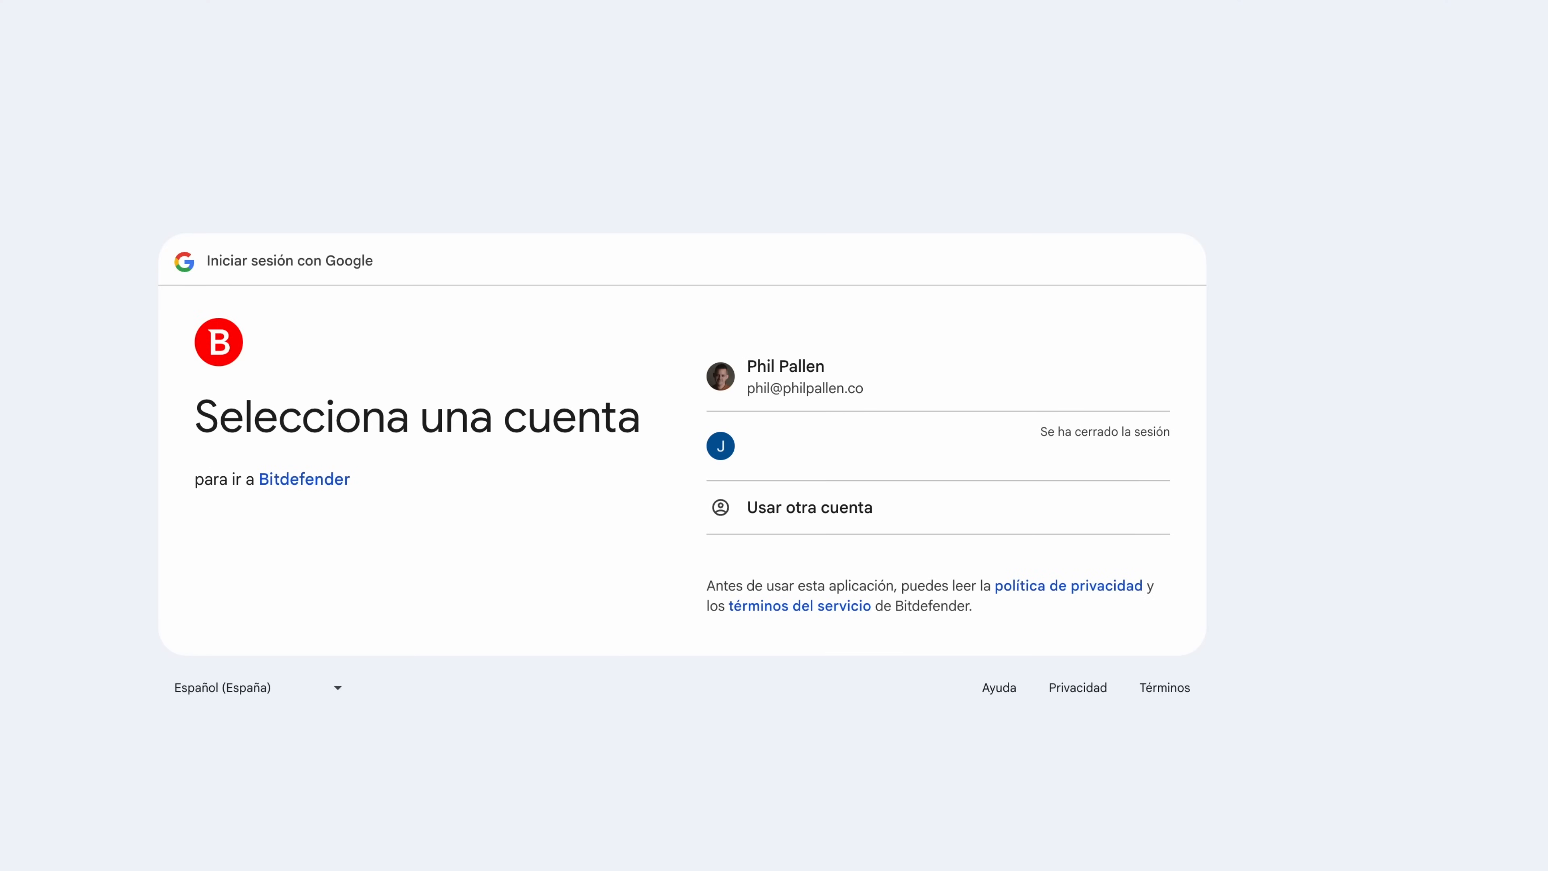
# Pick the Google account to protect and review the Email protection dashboard showing the connected inbox
pyautogui.click(785, 376)
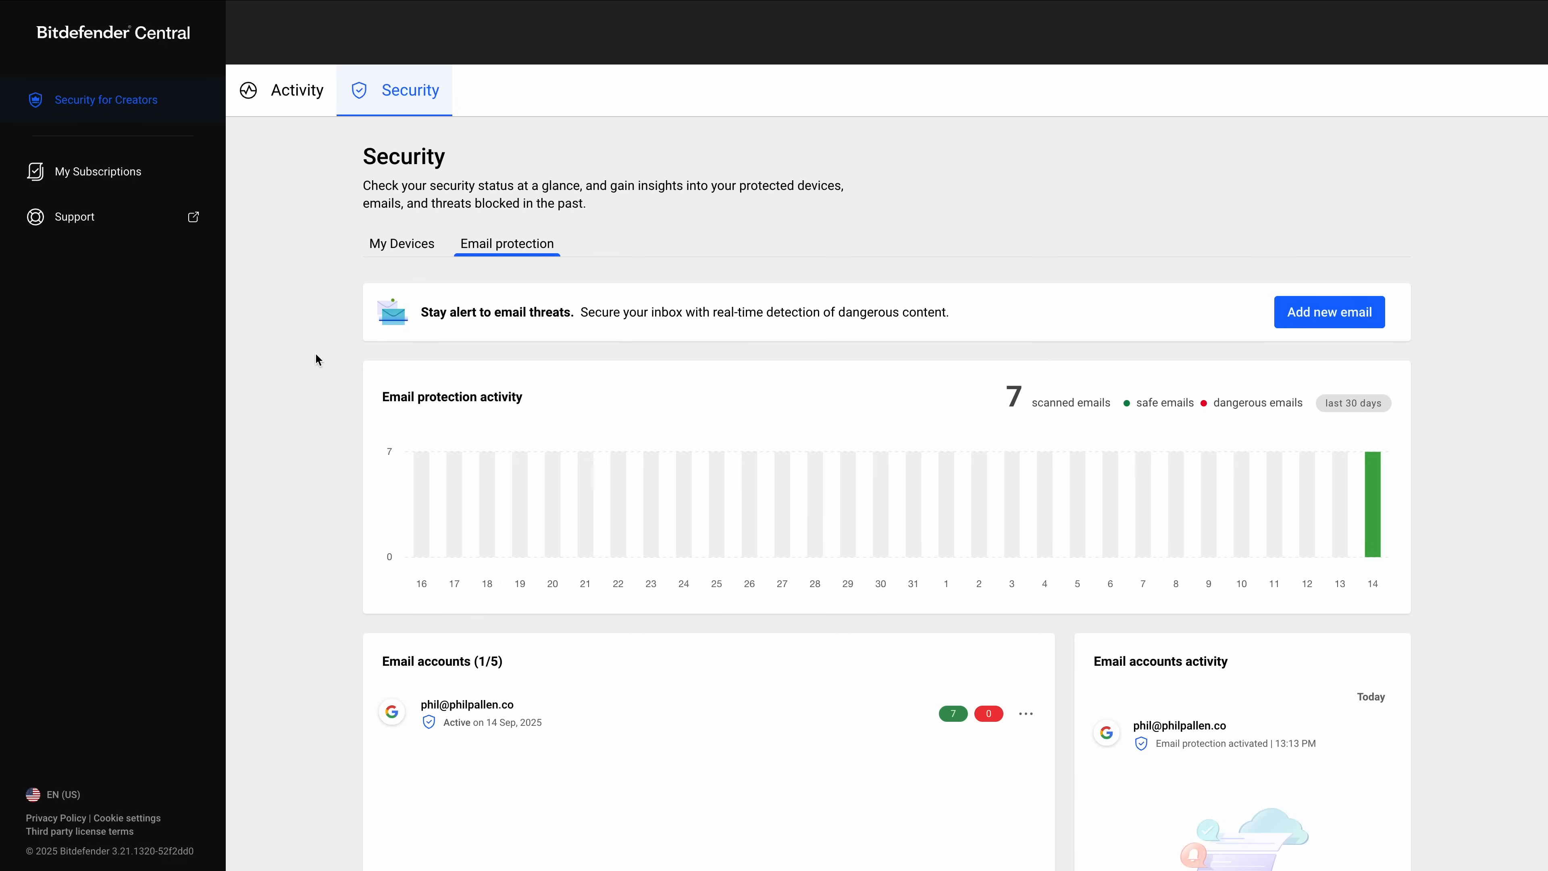
pyautogui.scroll(-3)
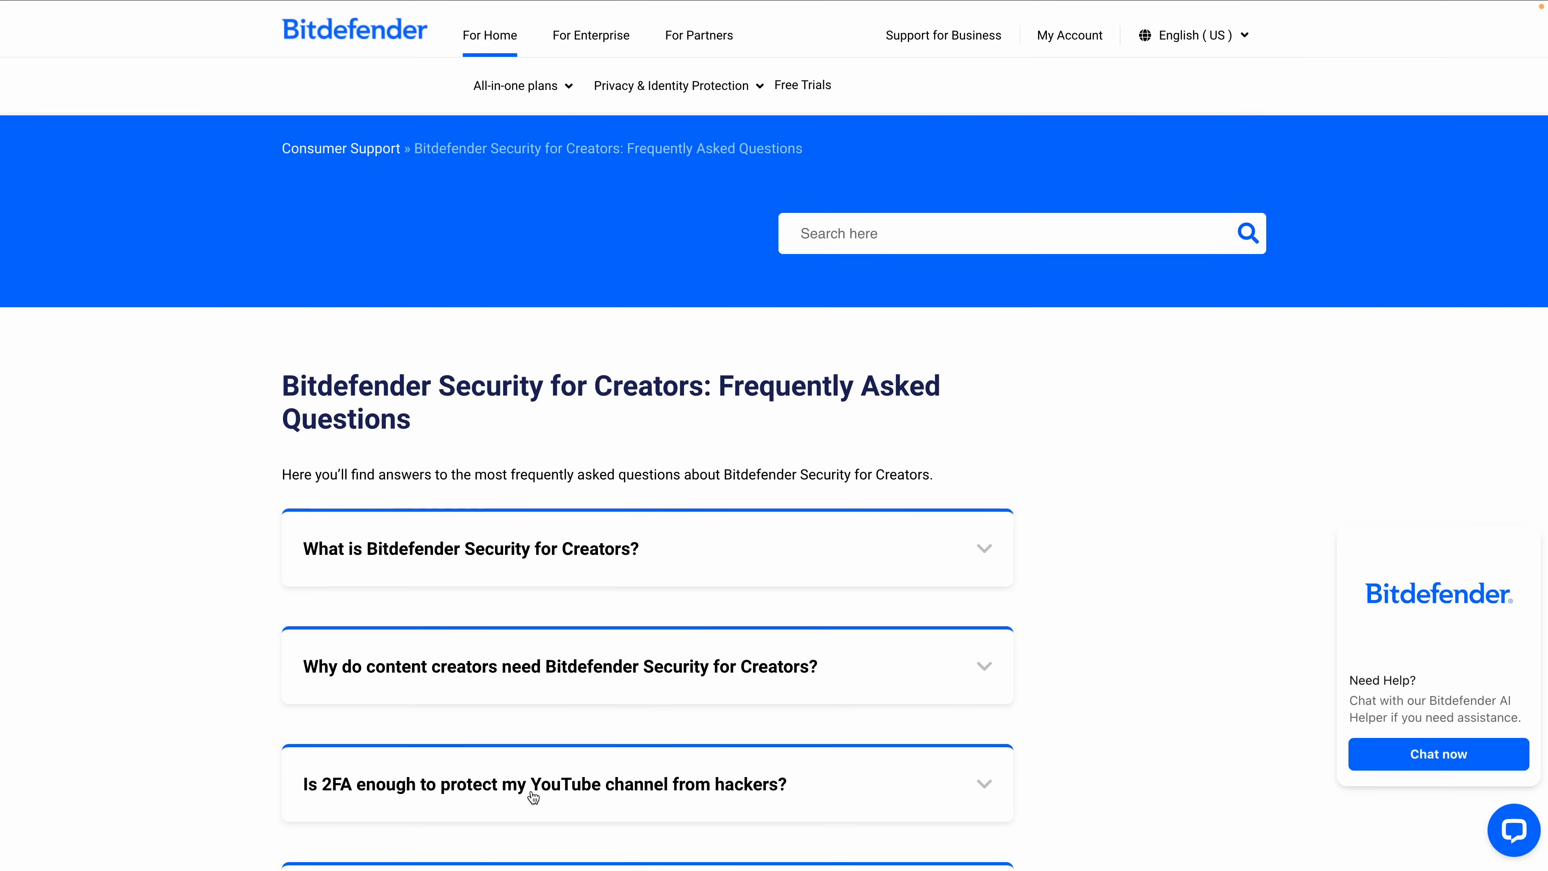
# Scroll the Security for Creators FAQ to the answer on recovering hacked YouTube, Instagram or Facebook accounts
pyautogui.scroll(-3)
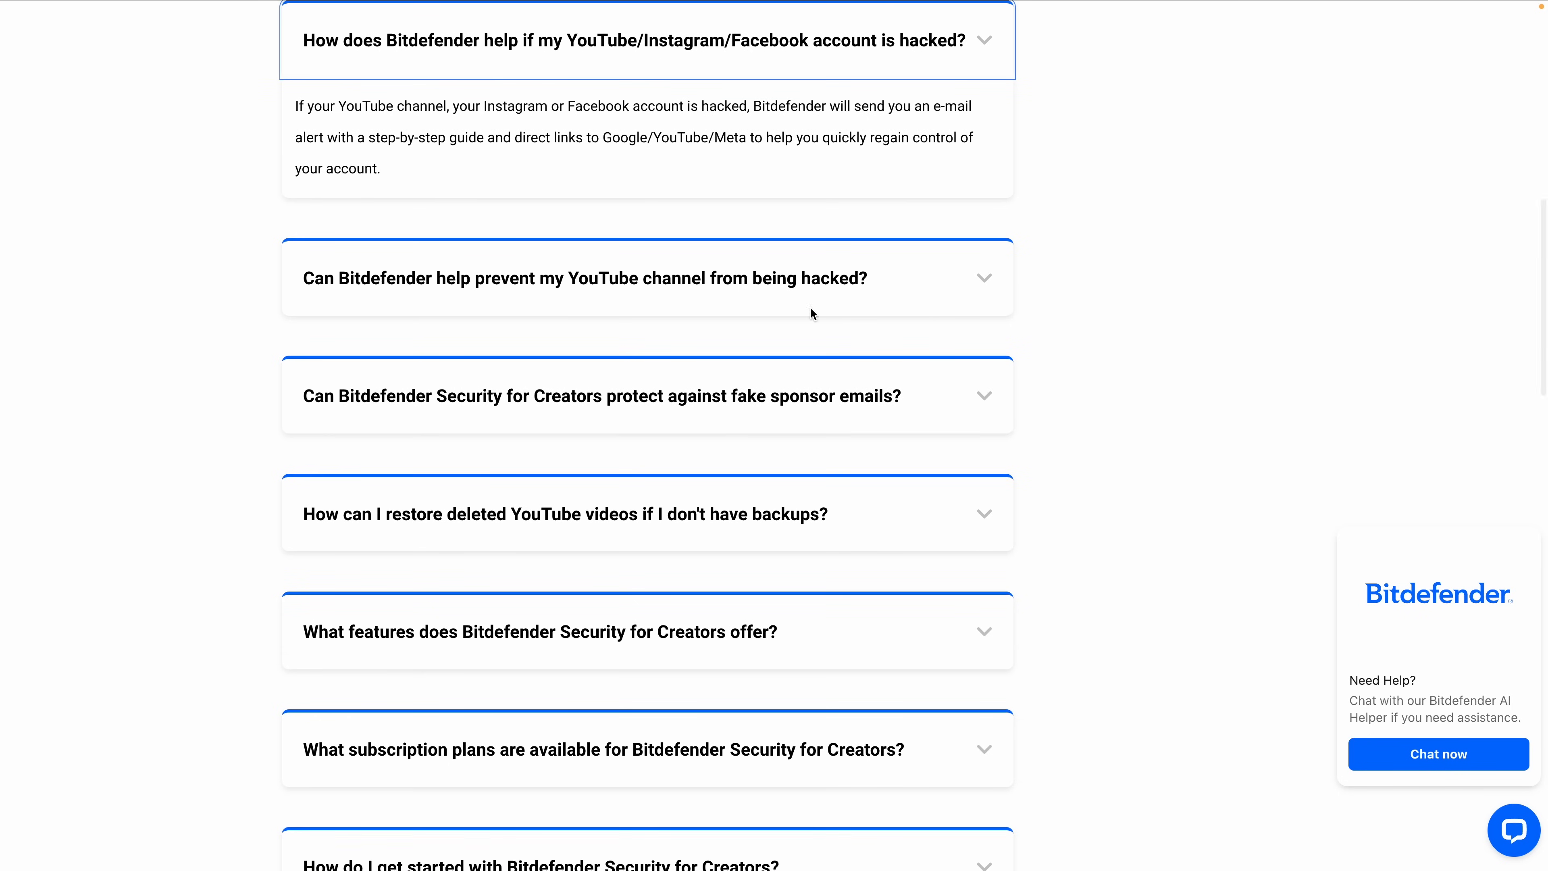
pyautogui.moveTo(1024, 144)
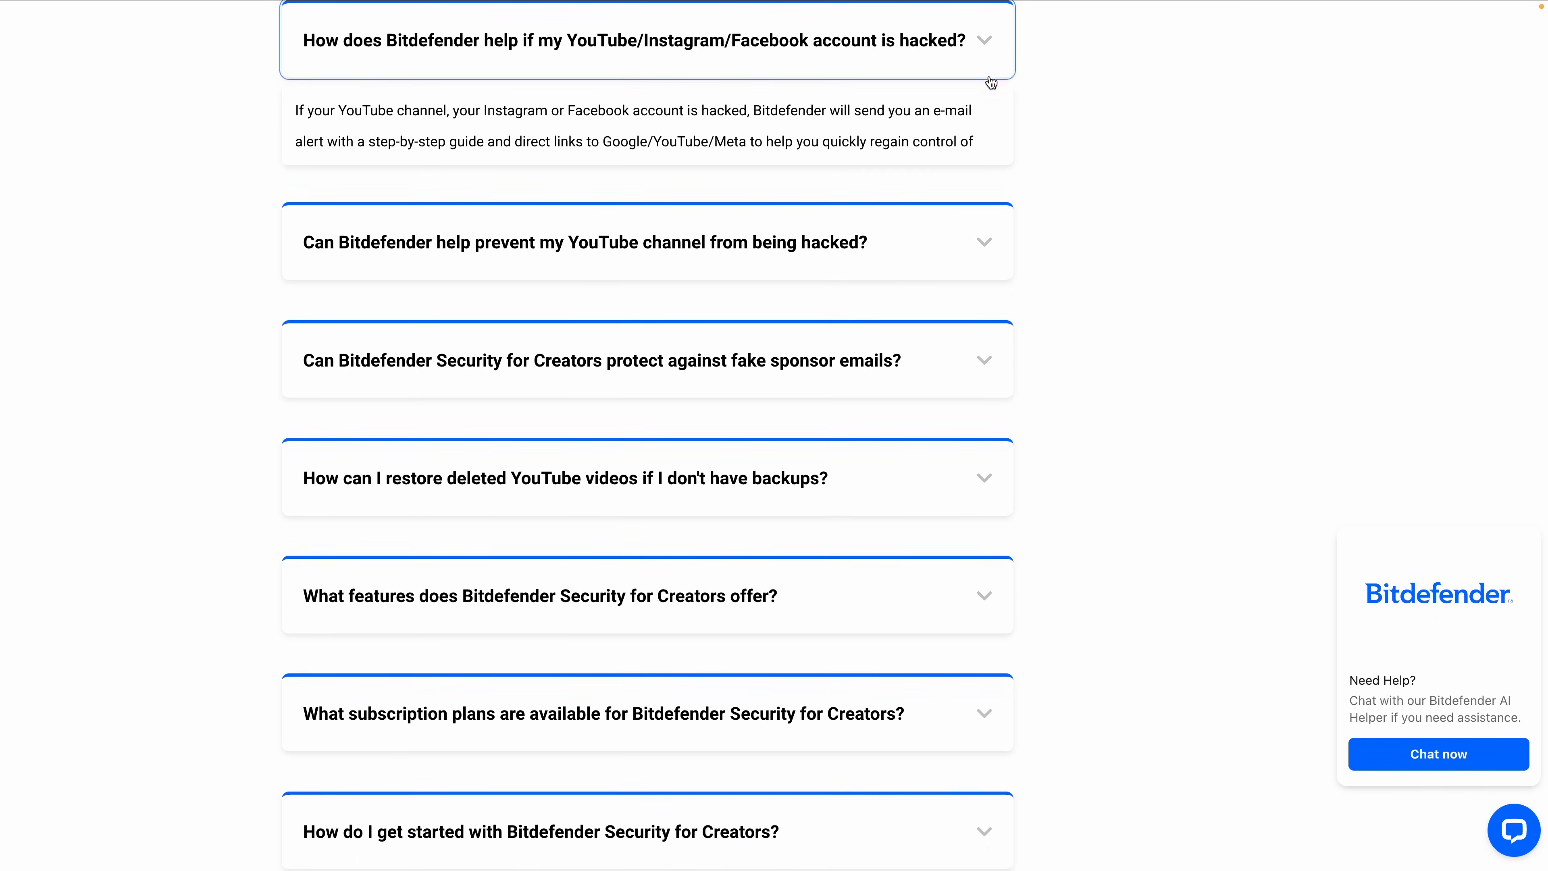
pyautogui.scroll(-3)
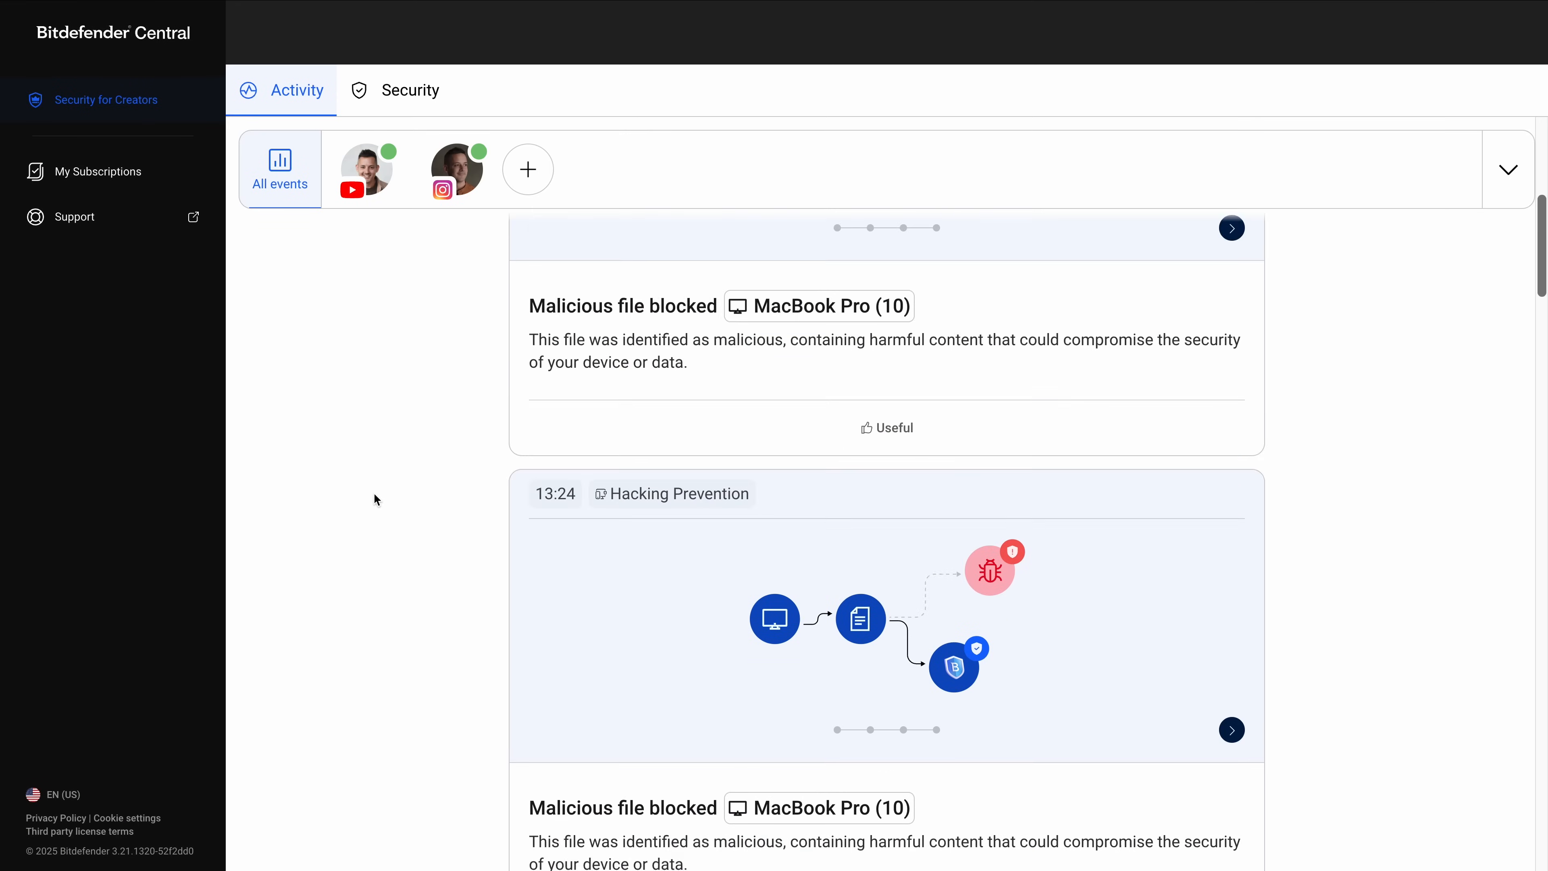
# Scroll the All events activity feed showing synced Instagram and YouTube accounts and blocked malicious files
pyautogui.scroll(-3)
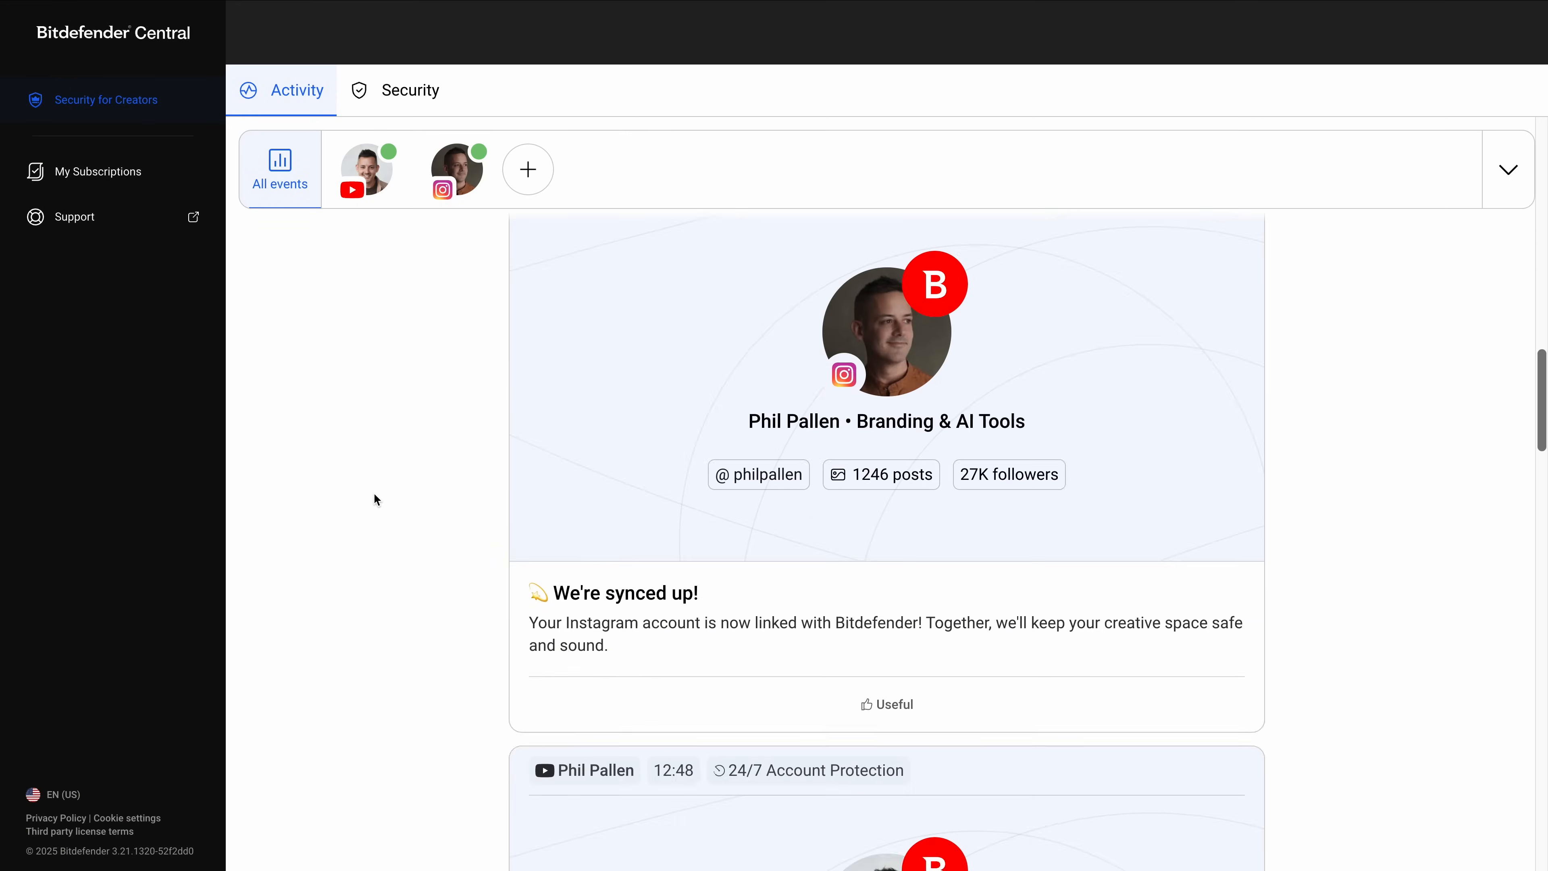
pyautogui.scroll(-3)
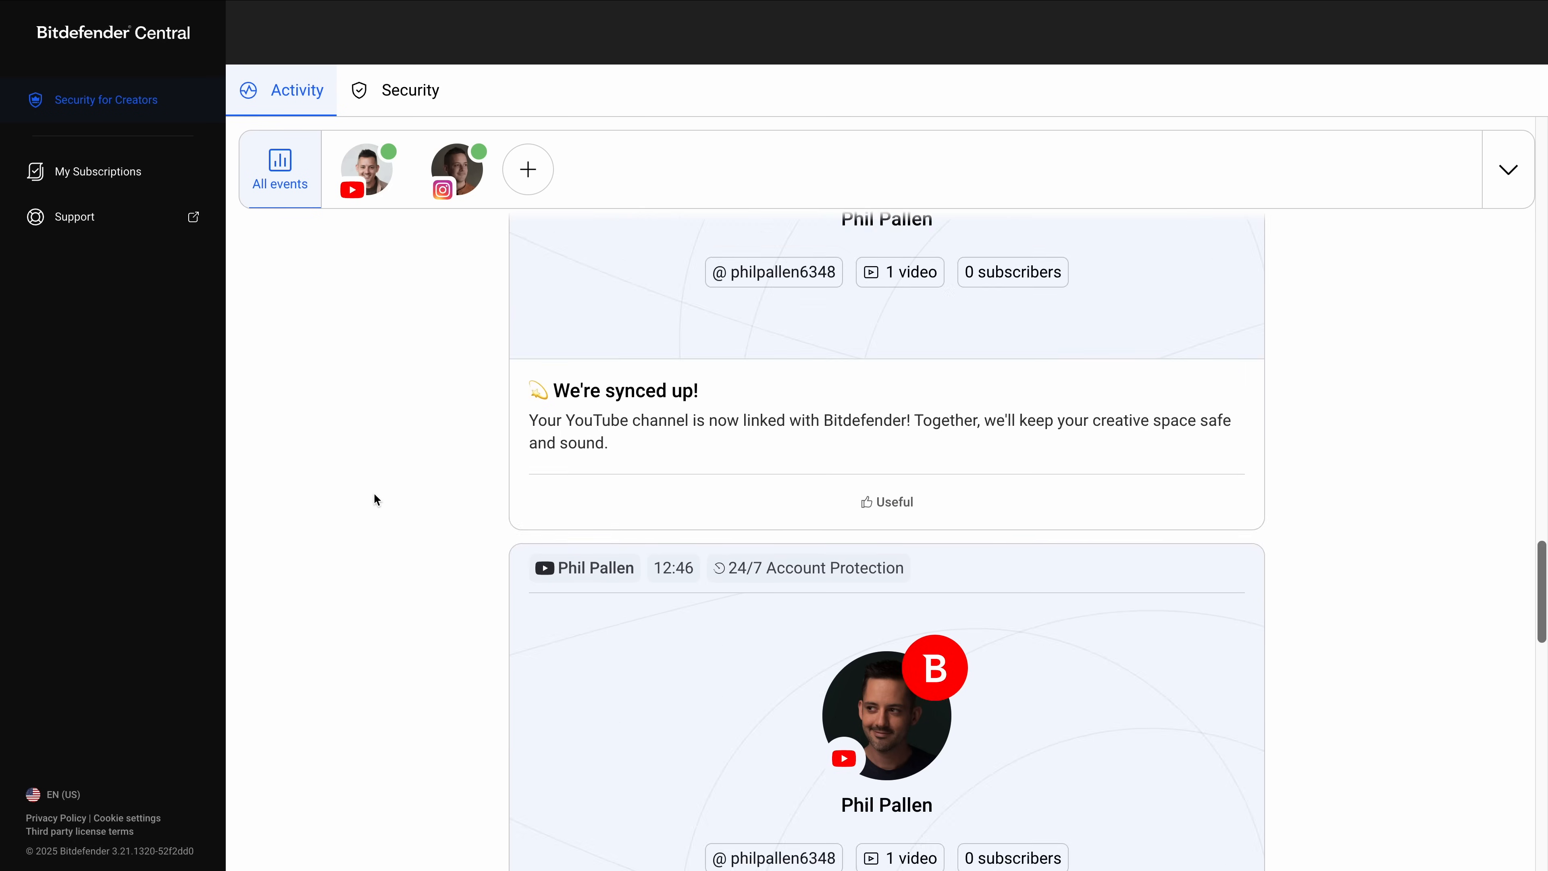
pyautogui.scroll(-3)
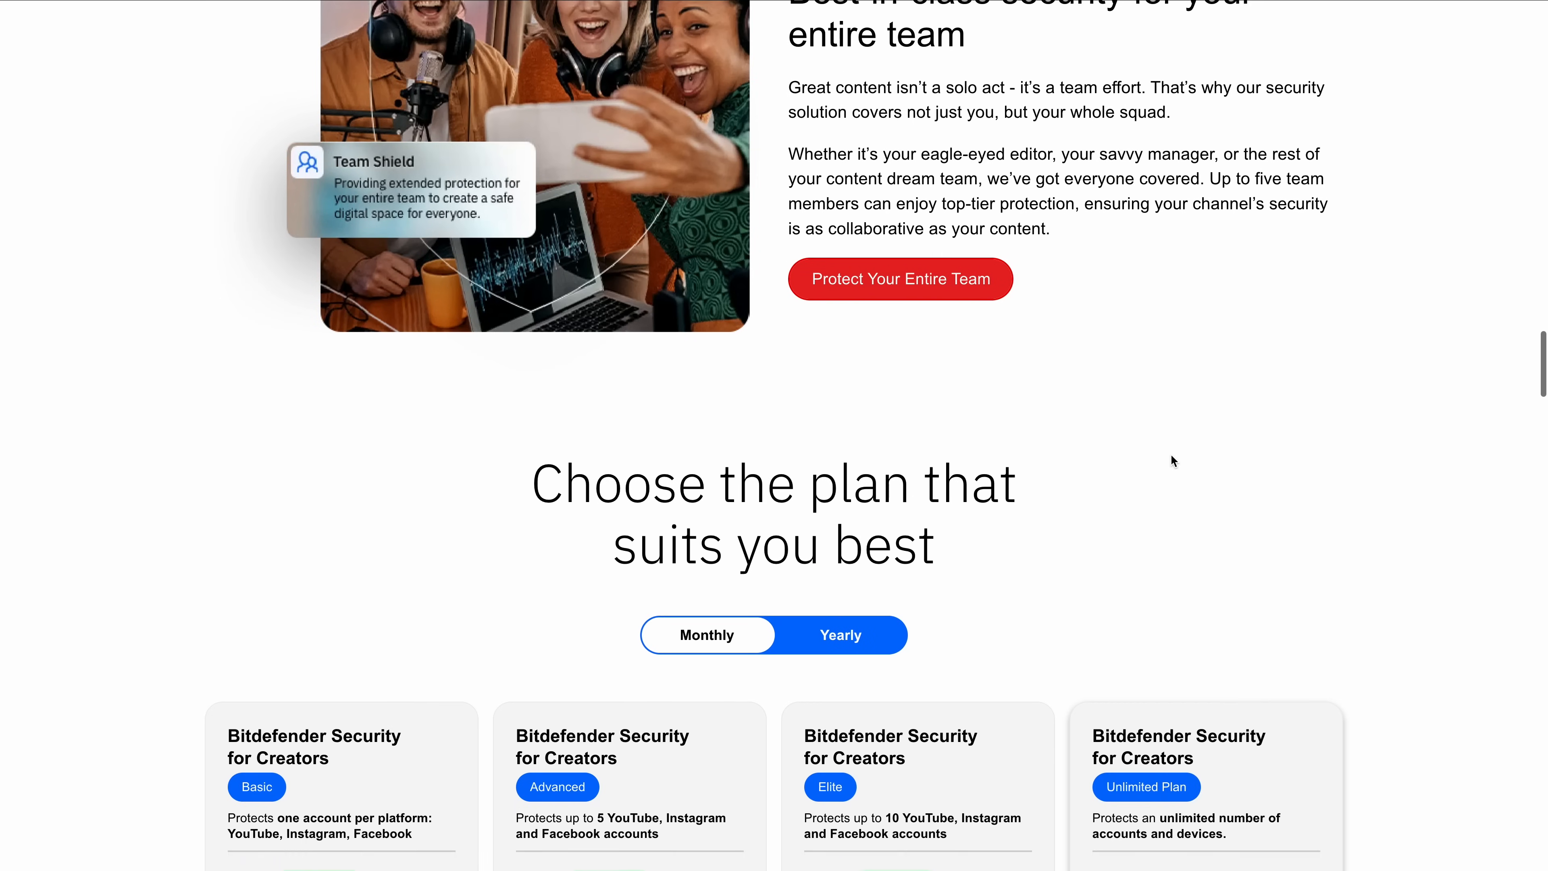
# Scroll to the pricing cards: Basic $14.99, Advanced $19.99, Elite $23.99 monthly, plus the Unlimited Plan
pyautogui.scroll(-3)
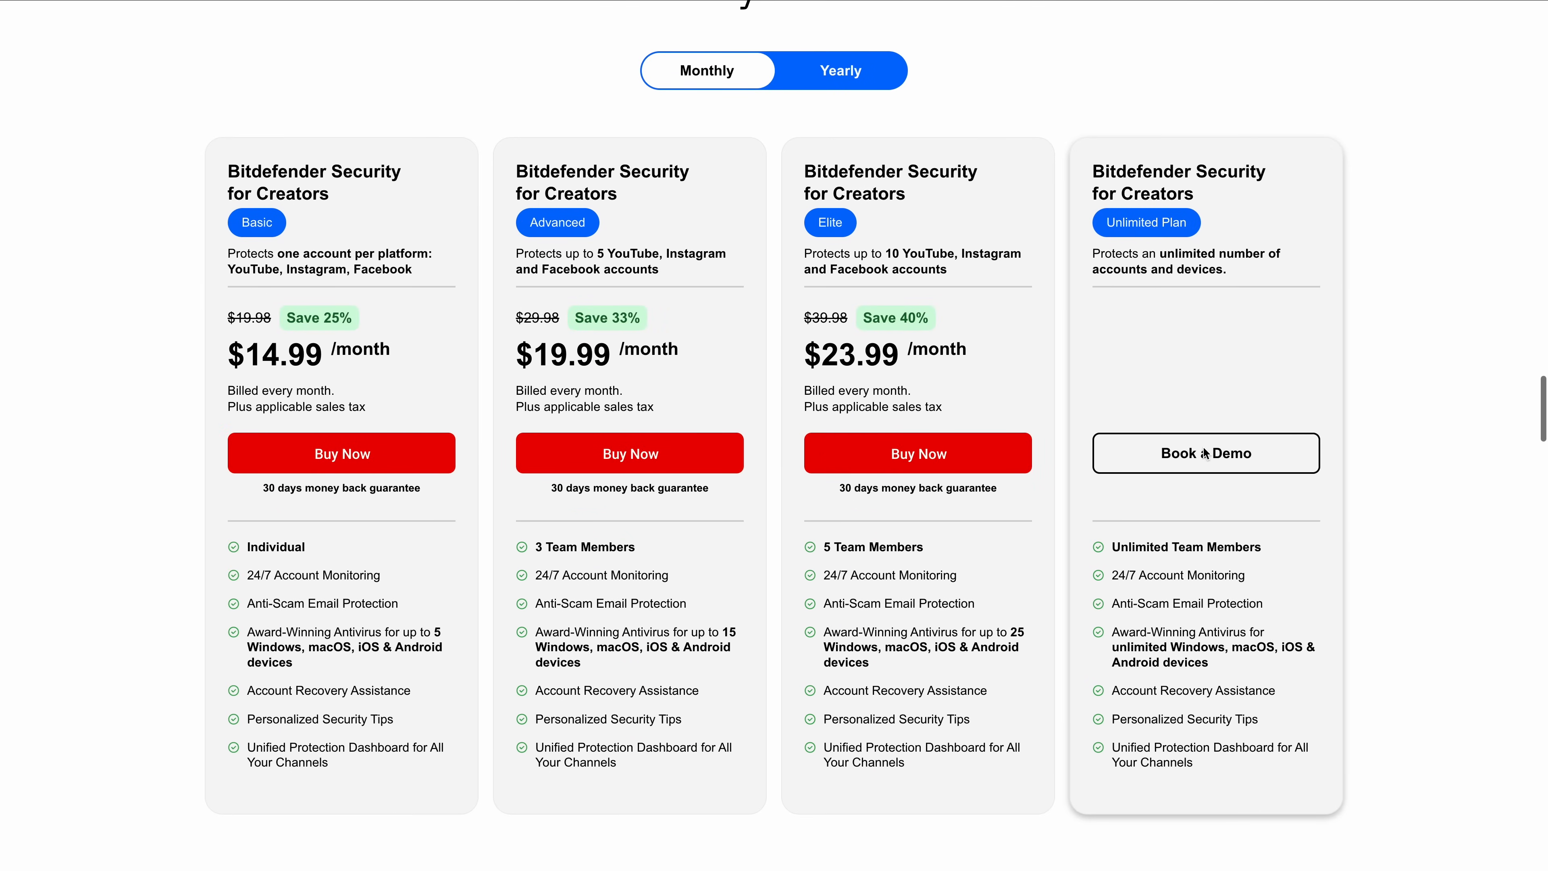
pyautogui.moveTo(577, 796)
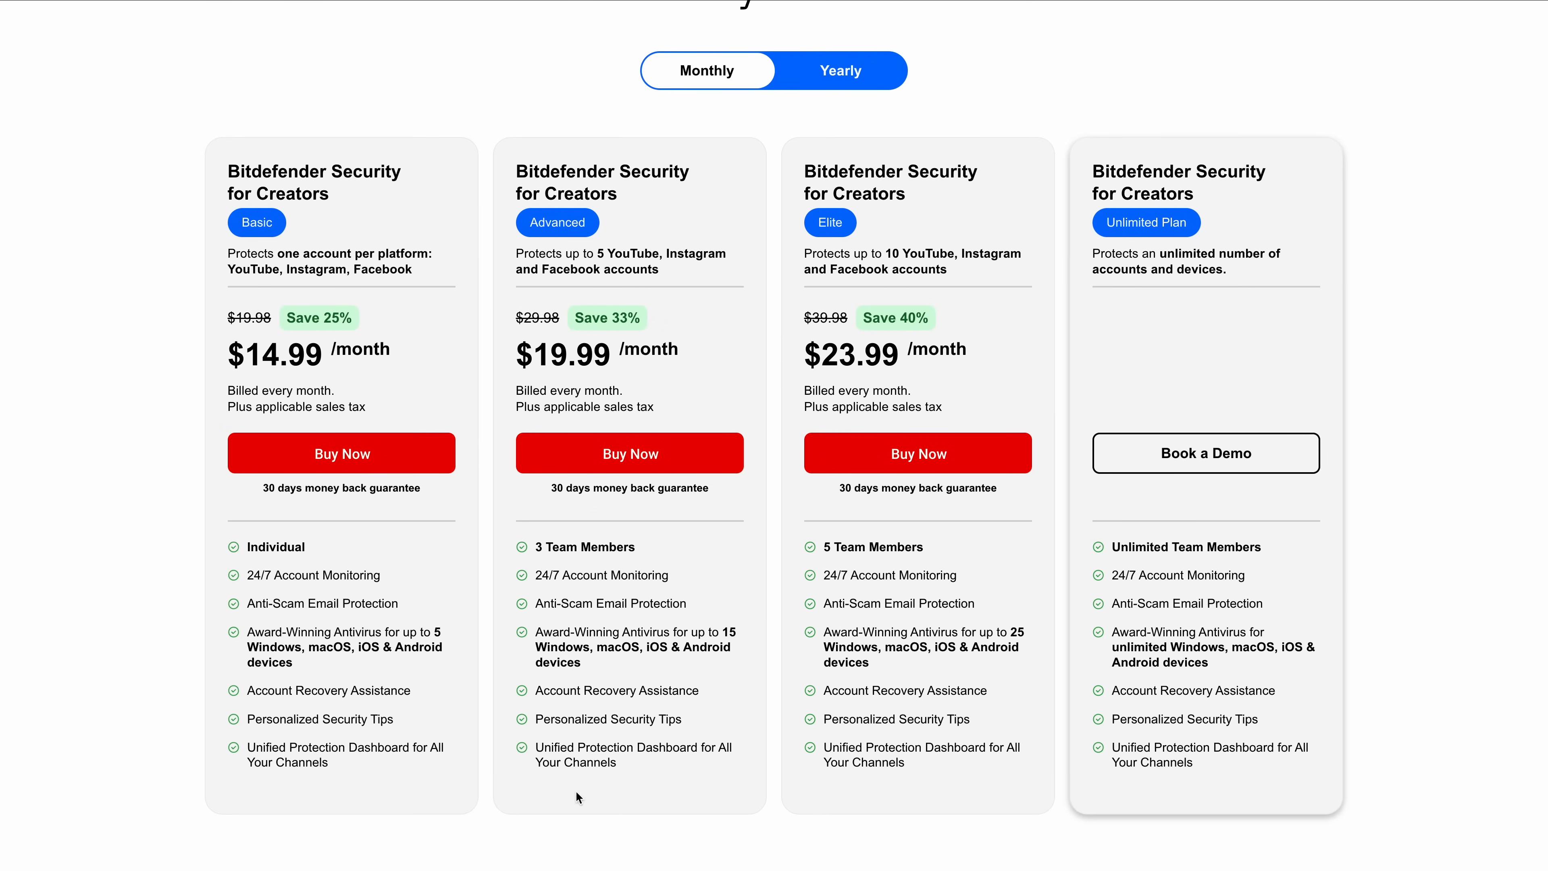
pyautogui.moveTo(821, 731)
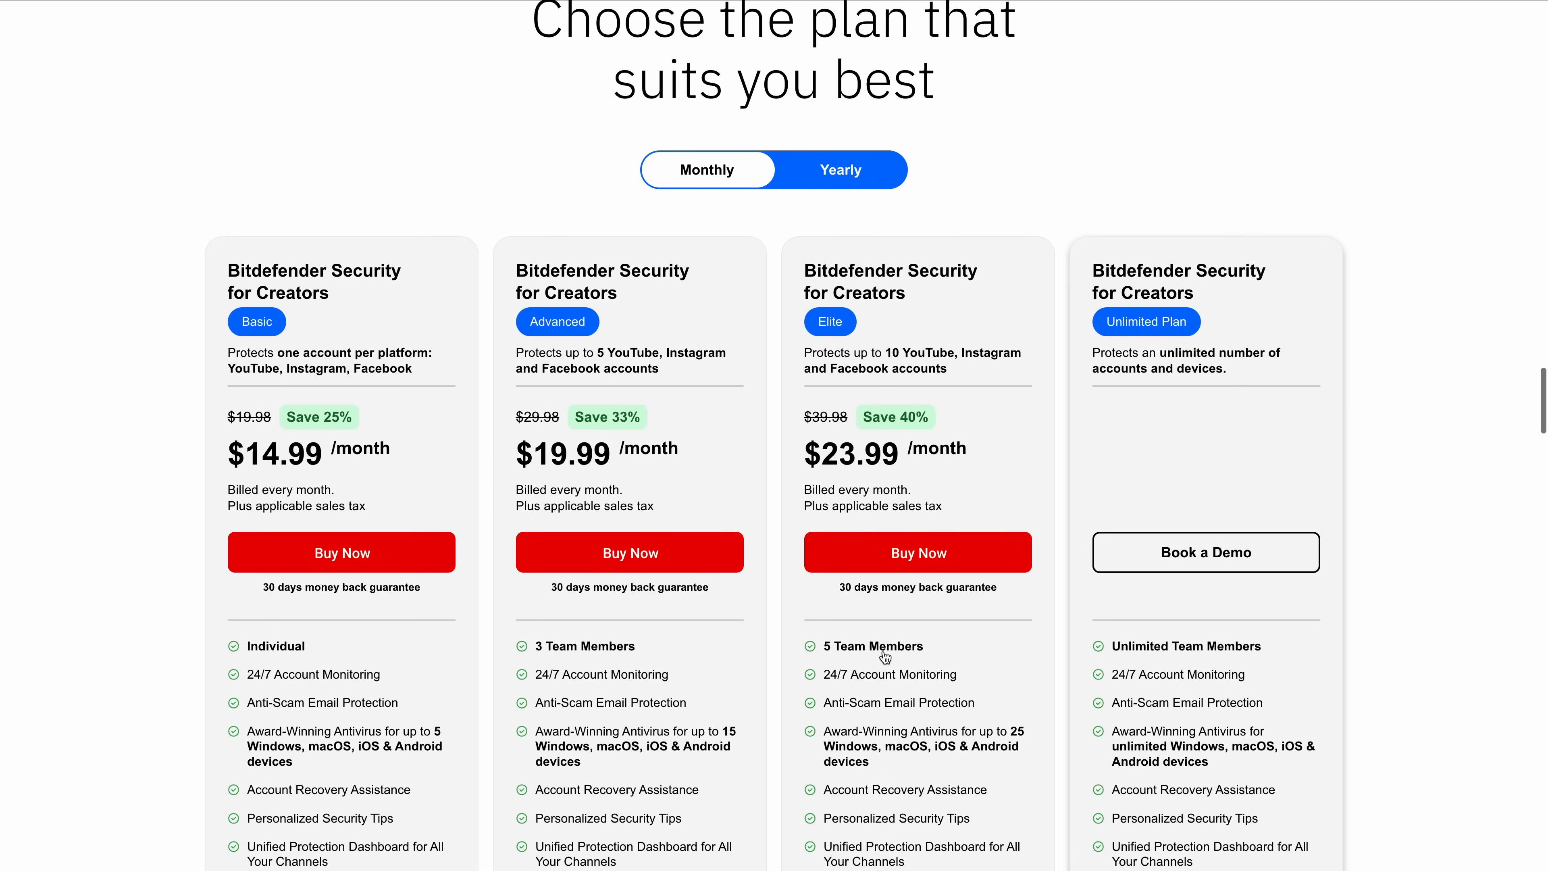
pyautogui.scroll(-3)
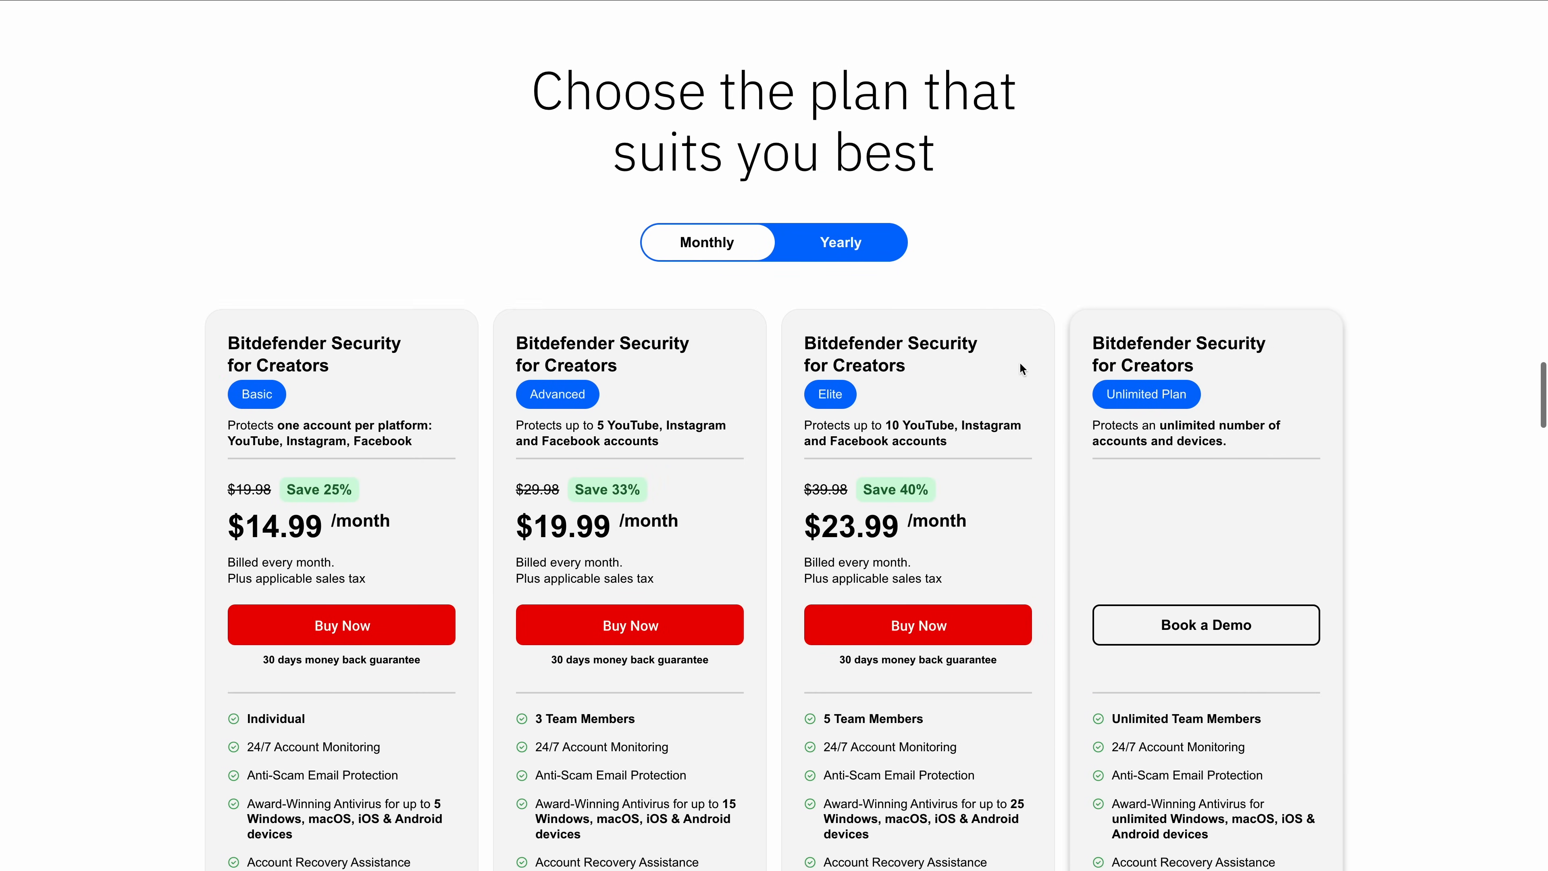